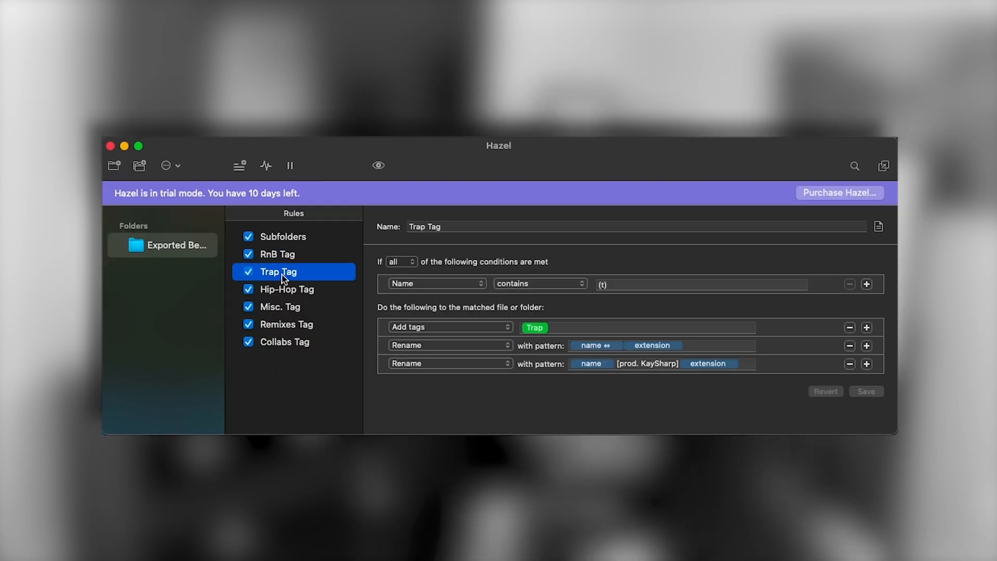
Select and open the 2021 year folder inside the Exported Beats folder.
click(286, 324)
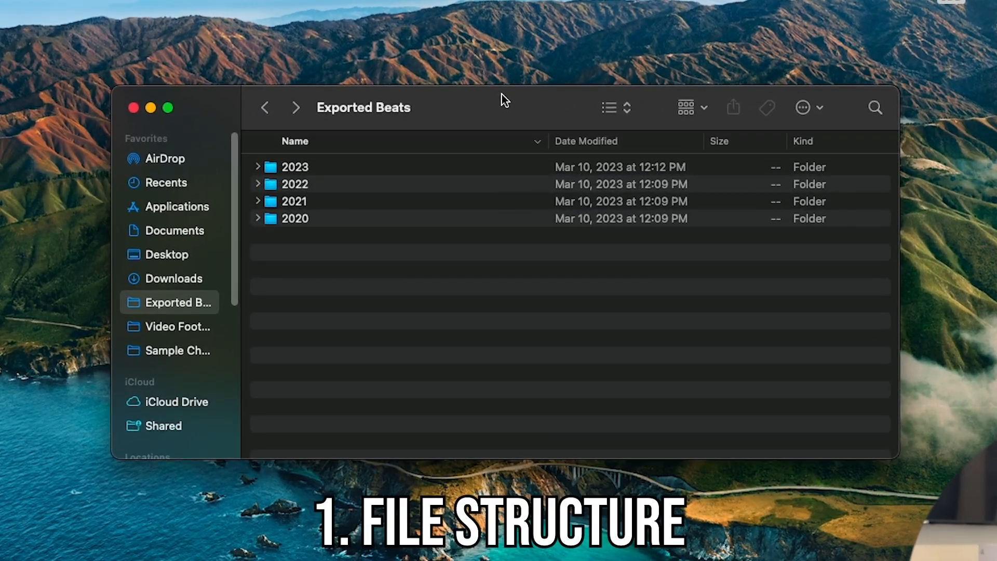
click(287, 267)
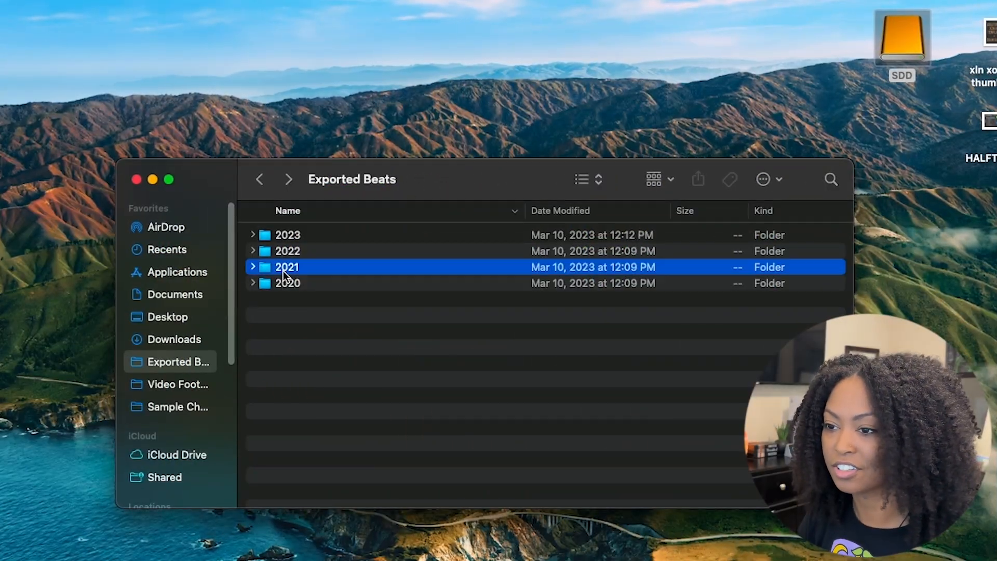
double_click(287, 267)
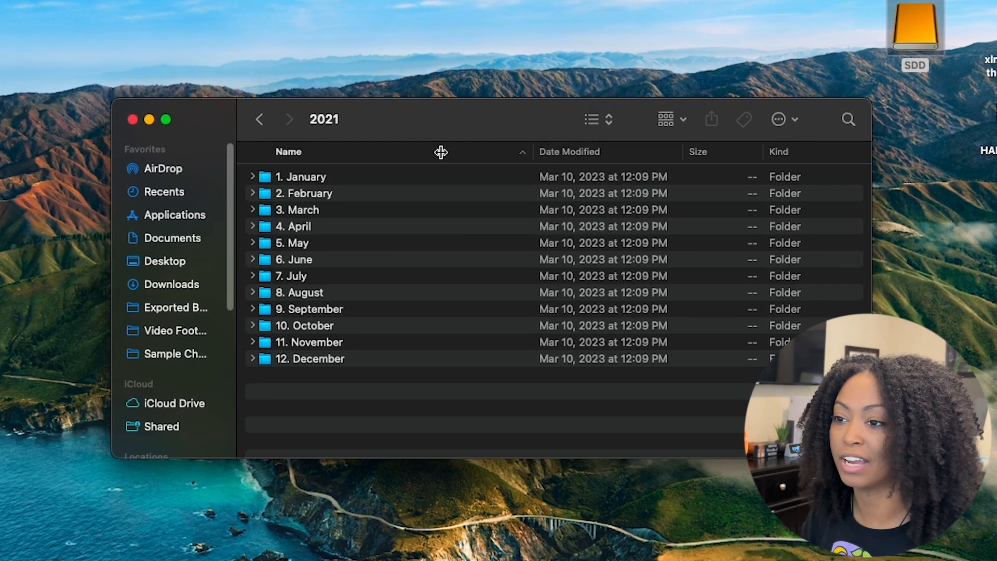
Toggle the Name column sort so the numbered month folders list January to December.
click(288, 152)
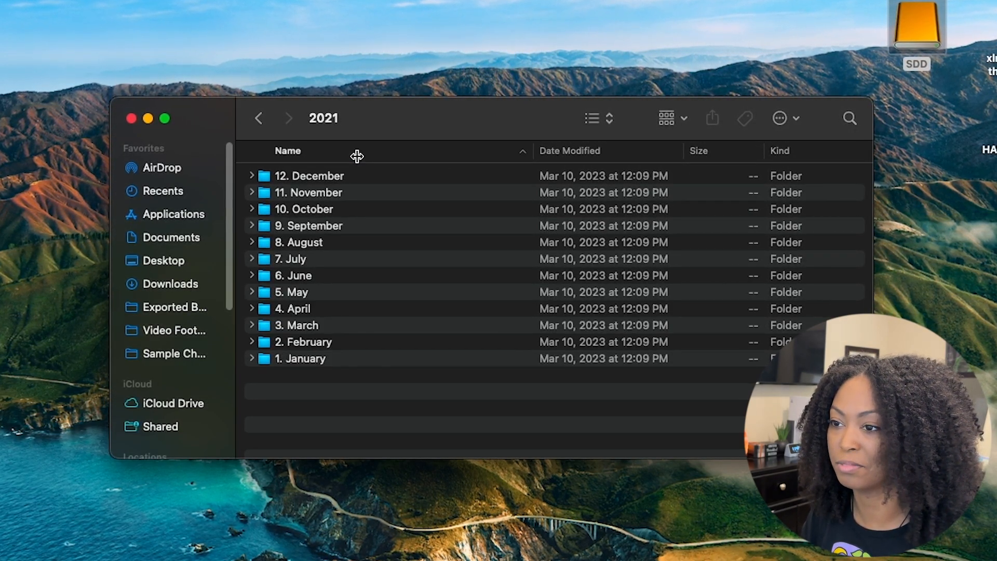
click(288, 149)
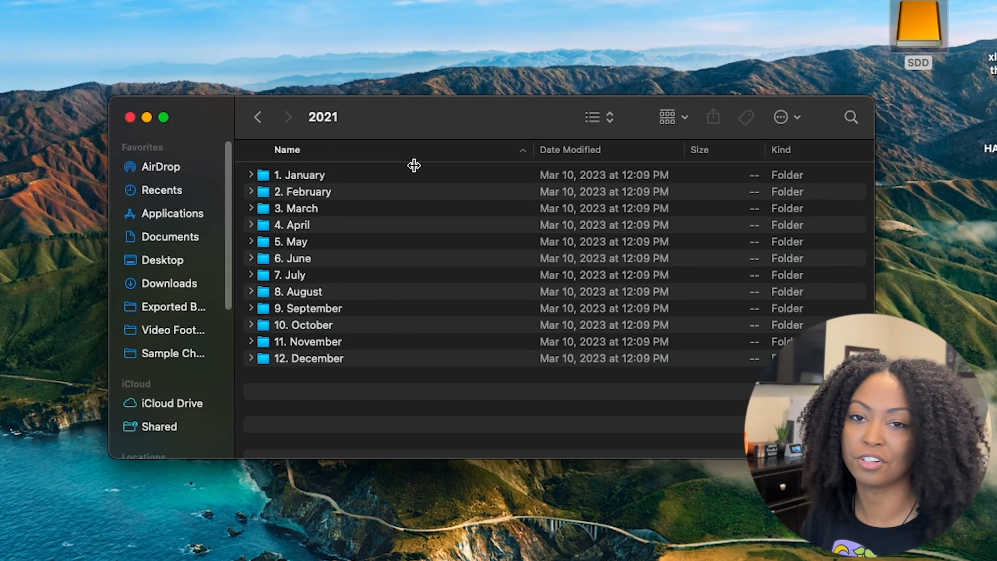